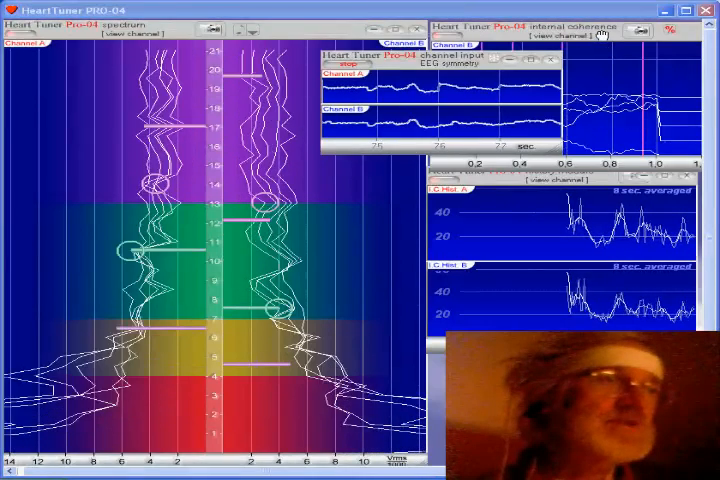
# - Open the internal coherence panel's '[view channel]' menu listing A, B, A+B and nothing
pyautogui.click(570, 38)
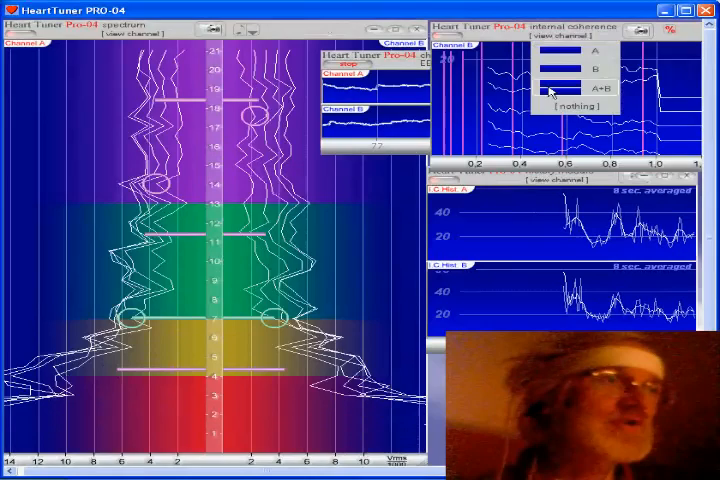